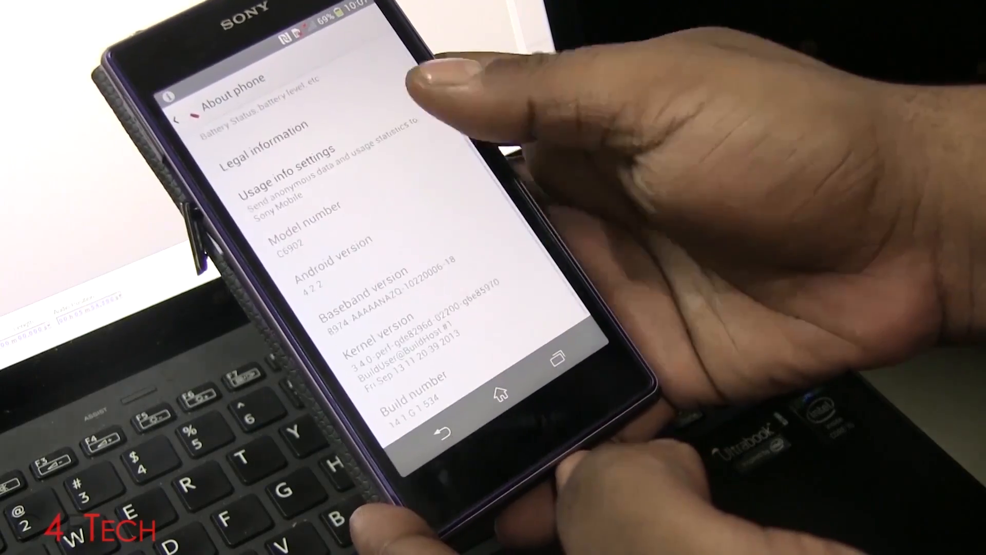
# Return from About phone to the Settings list and select an entry
pyautogui.click(409, 390)
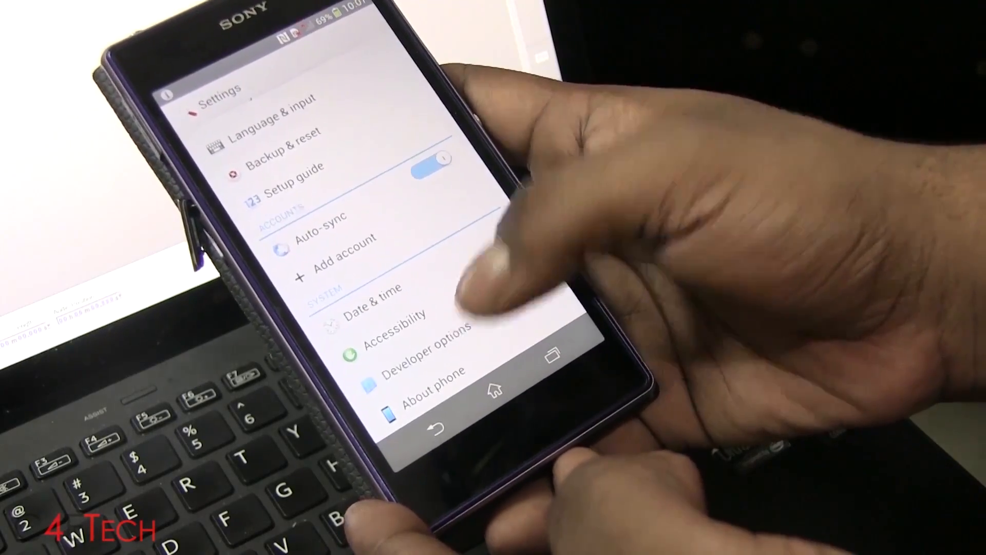
pyautogui.click(429, 349)
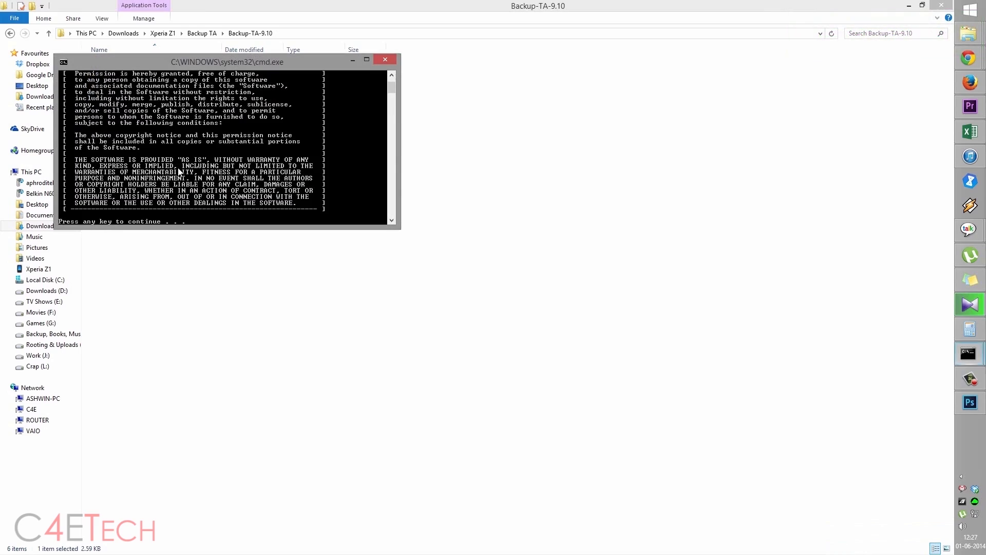
# Dismiss the license, run Backup (option 1) confirming Y, then quit with option 5
pyautogui.press('enter')
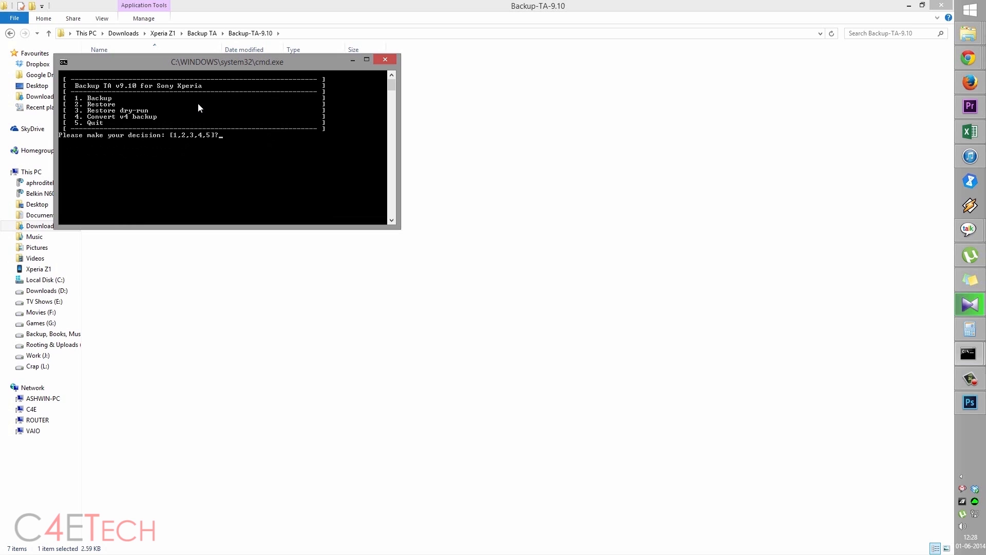
pyautogui.write('1')
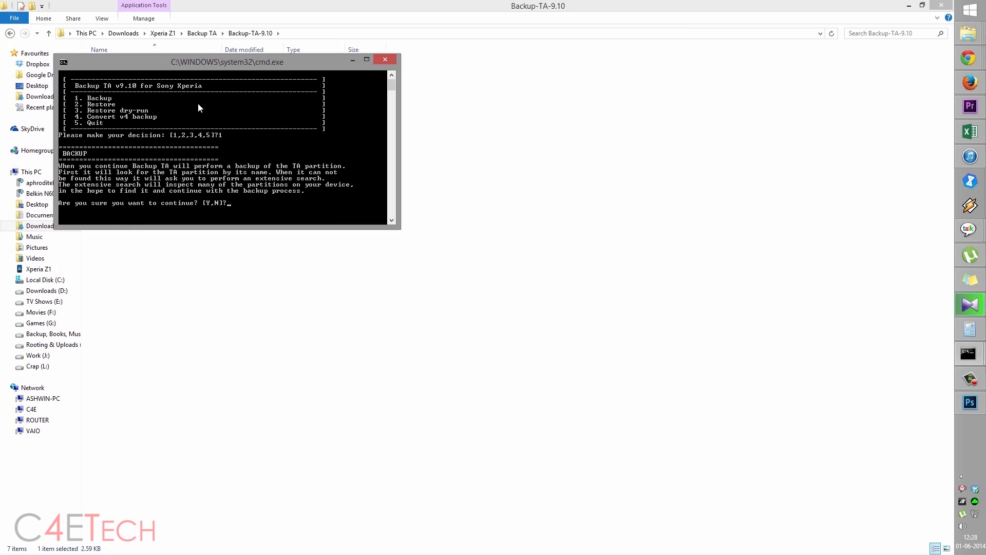
pyautogui.write('Y')
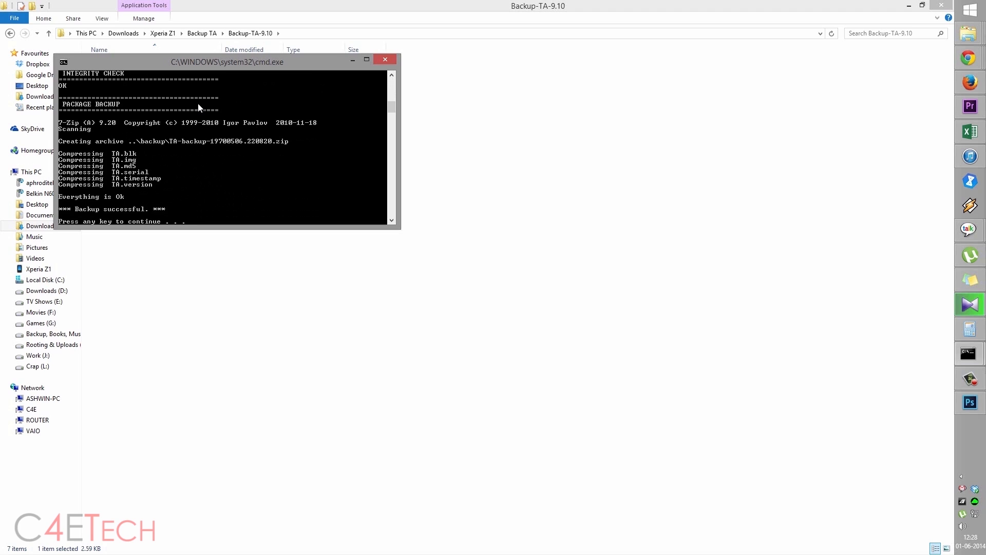
pyautogui.press('enter')
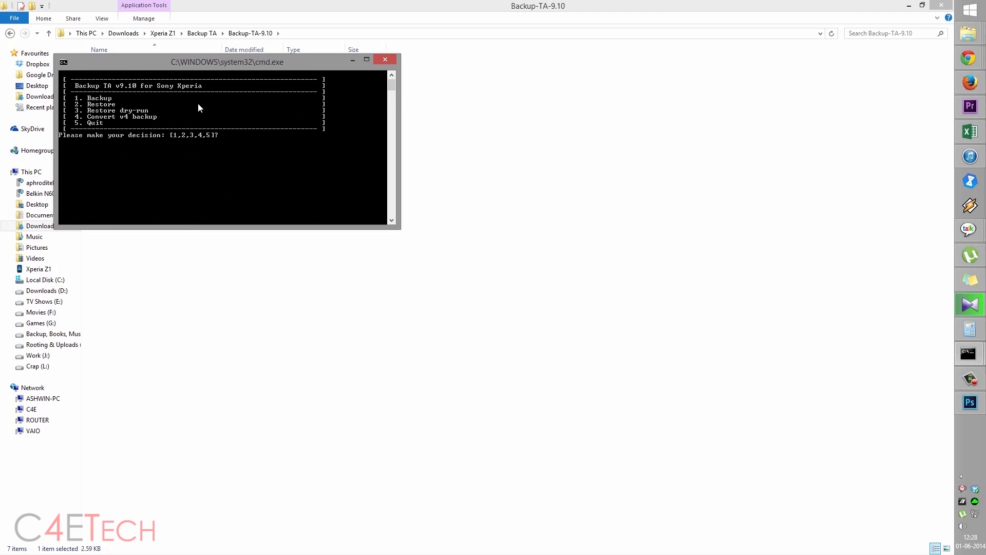
pyautogui.write('5')
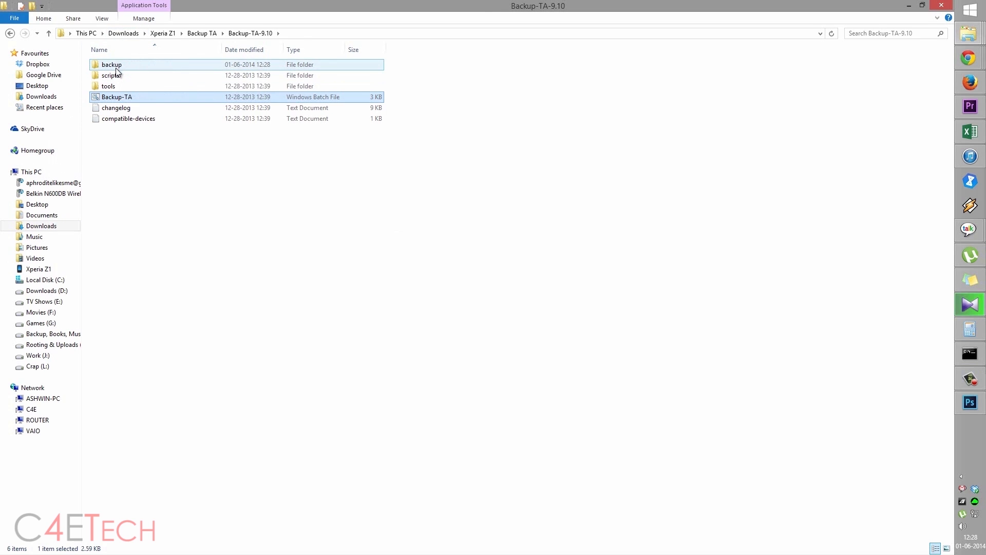
# Open the backup folder and inspect archives TA-backup-19700422.040259 and TA-backup-19700506.055123
pyautogui.doubleClick(111, 64)
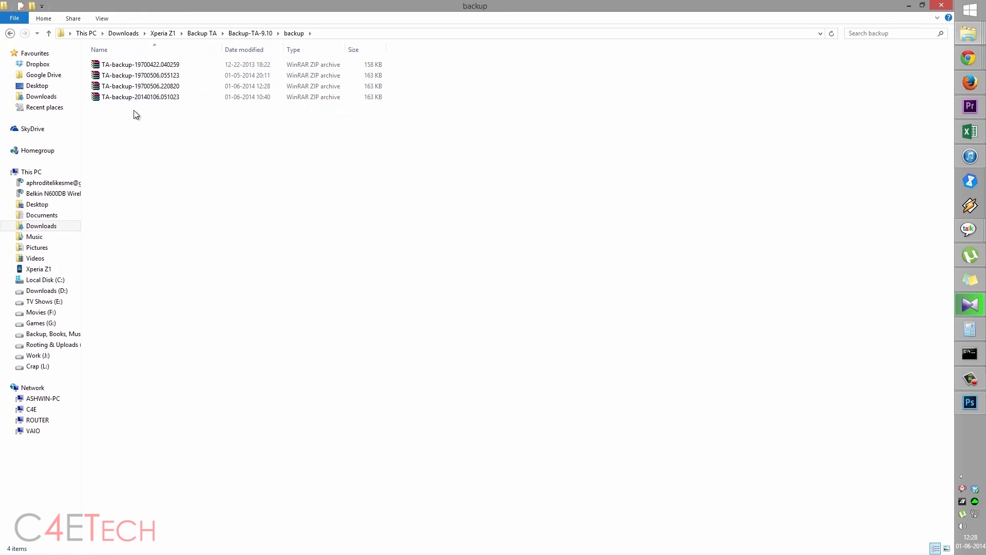
pyautogui.click(140, 75)
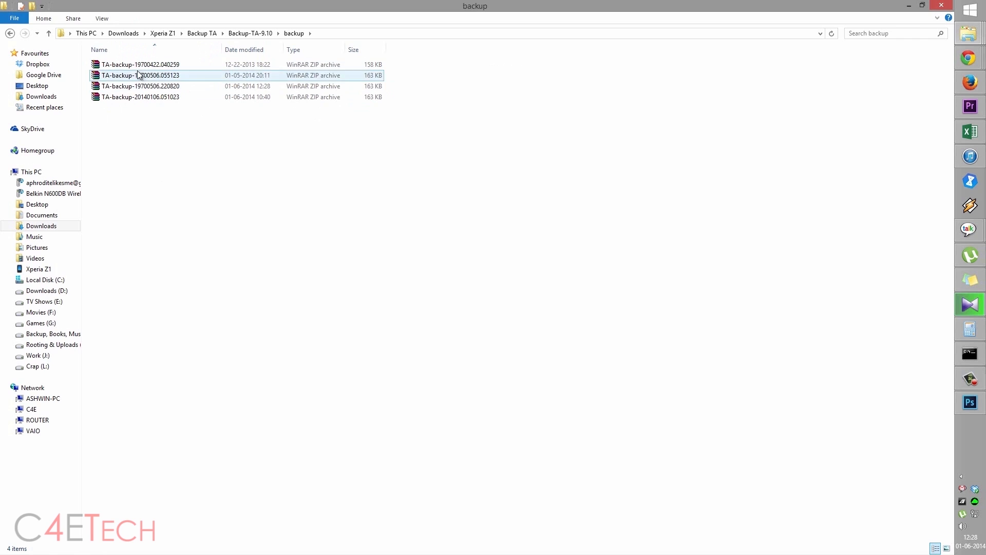
pyautogui.click(157, 119)
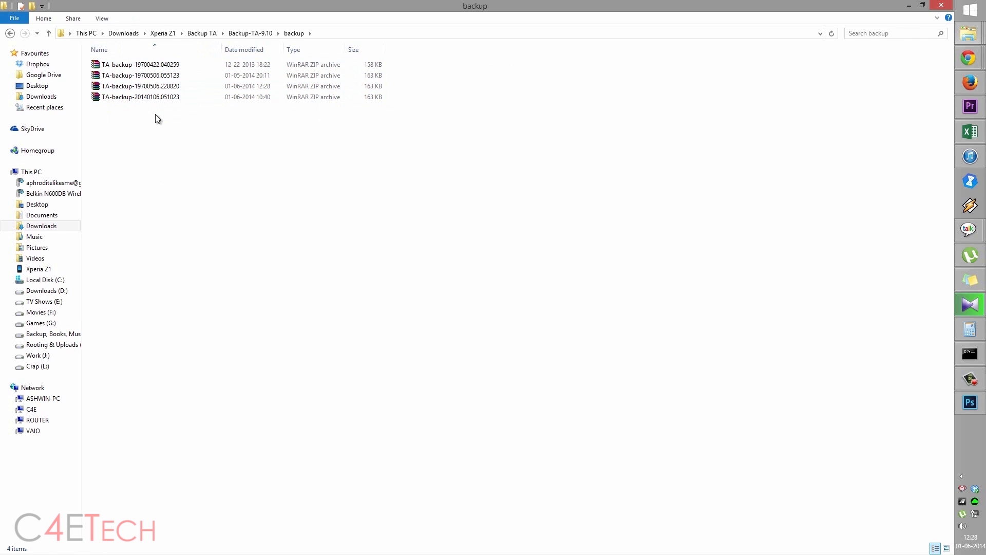
pyautogui.click(140, 64)
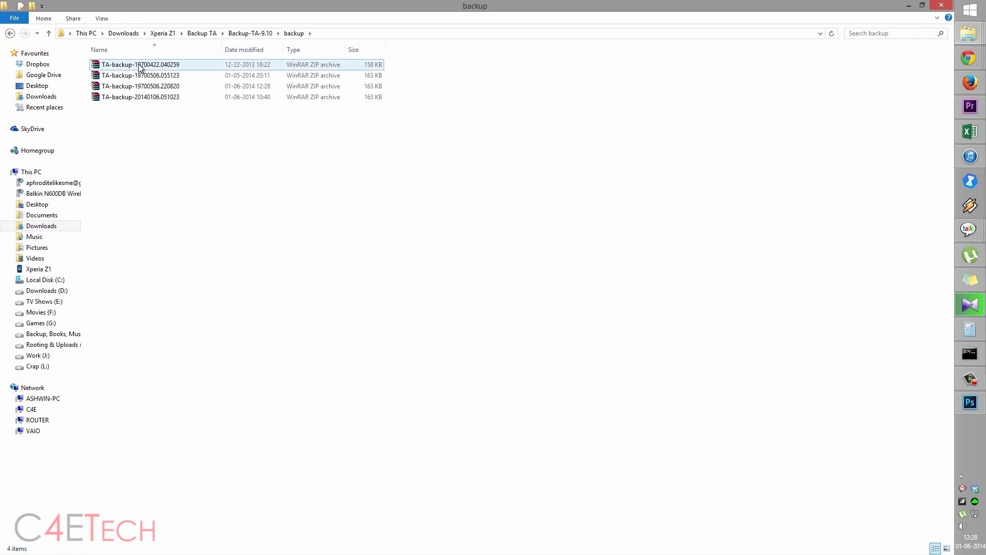
pyautogui.moveTo(146, 67)
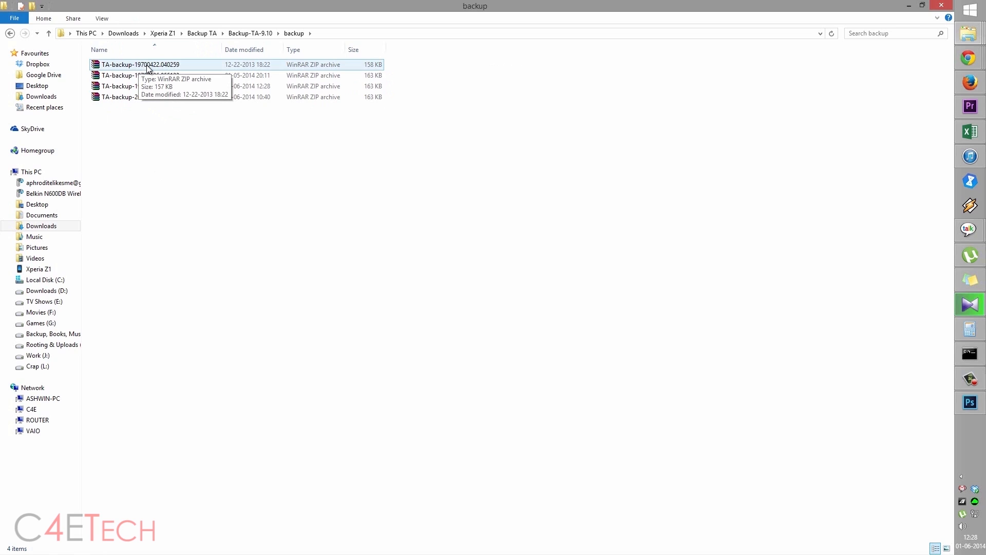
pyautogui.click(140, 75)
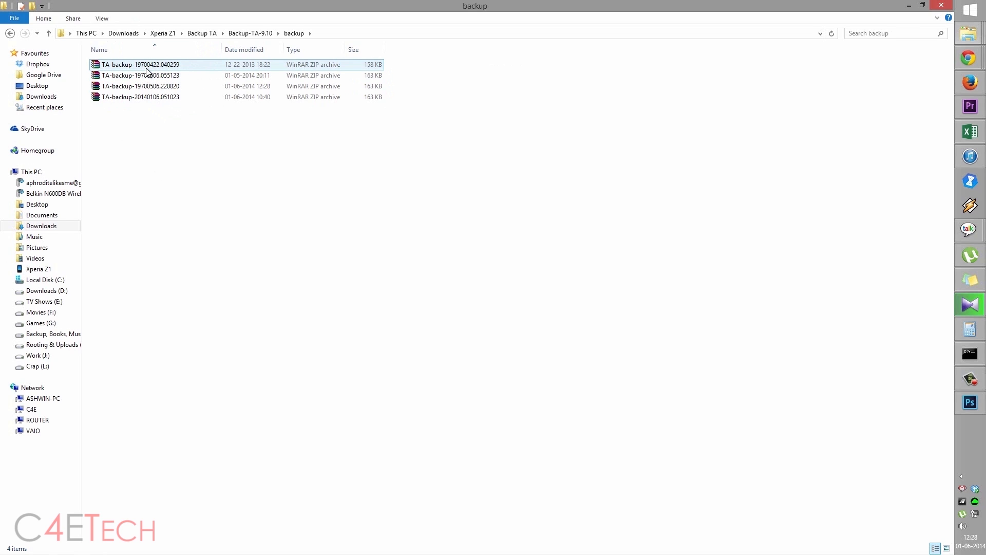
pyautogui.click(140, 75)
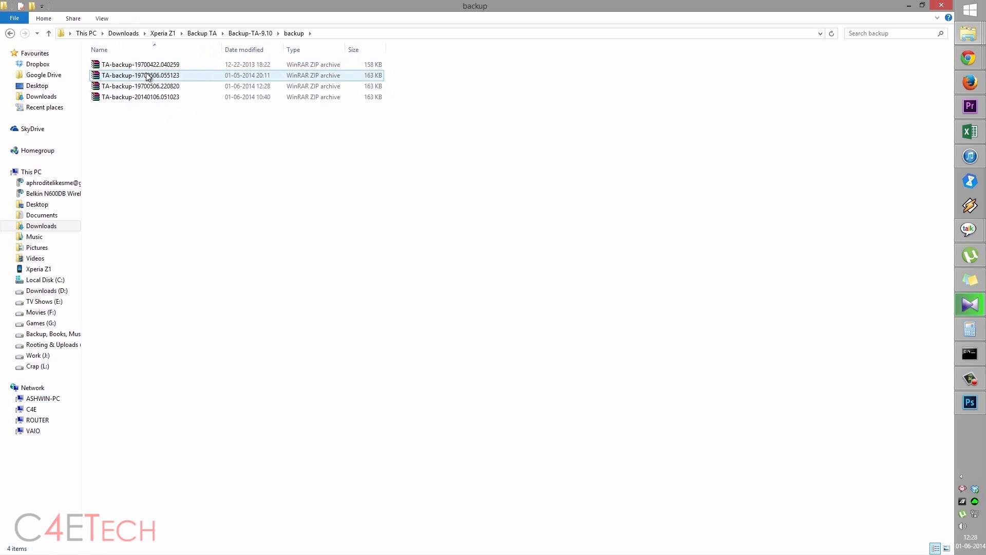
pyautogui.moveTo(148, 75)
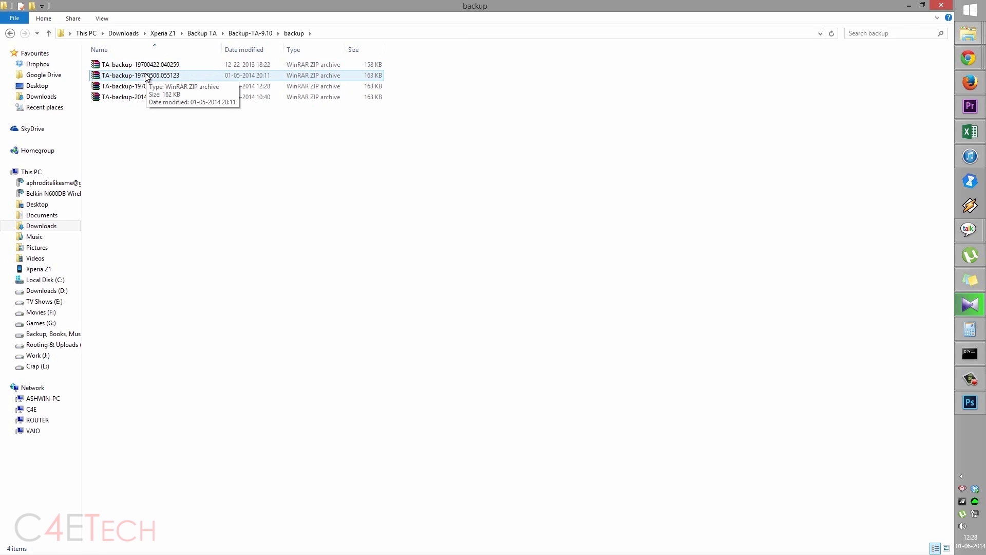
pyautogui.moveTo(237, 61)
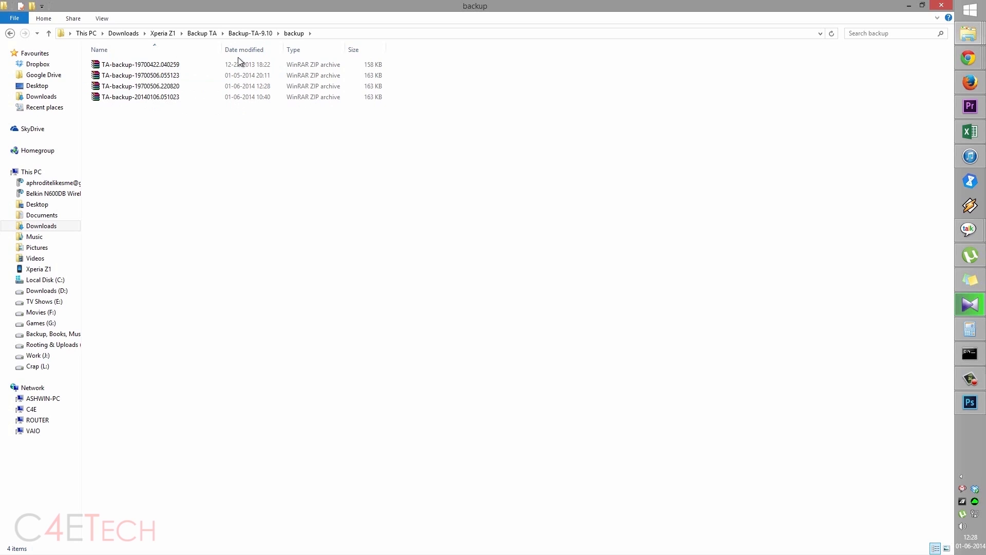
pyautogui.moveTo(890, 11)
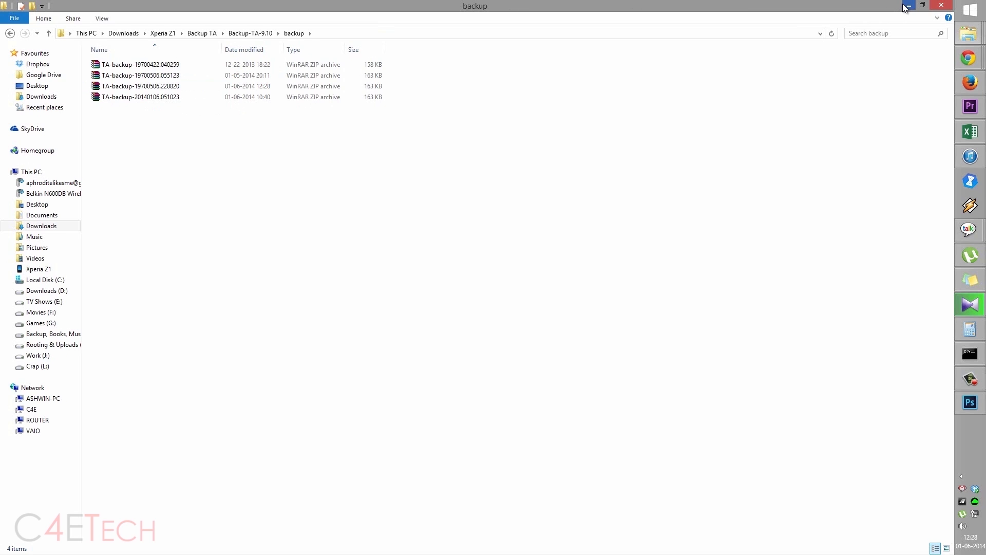
pyautogui.moveTo(876, 14)
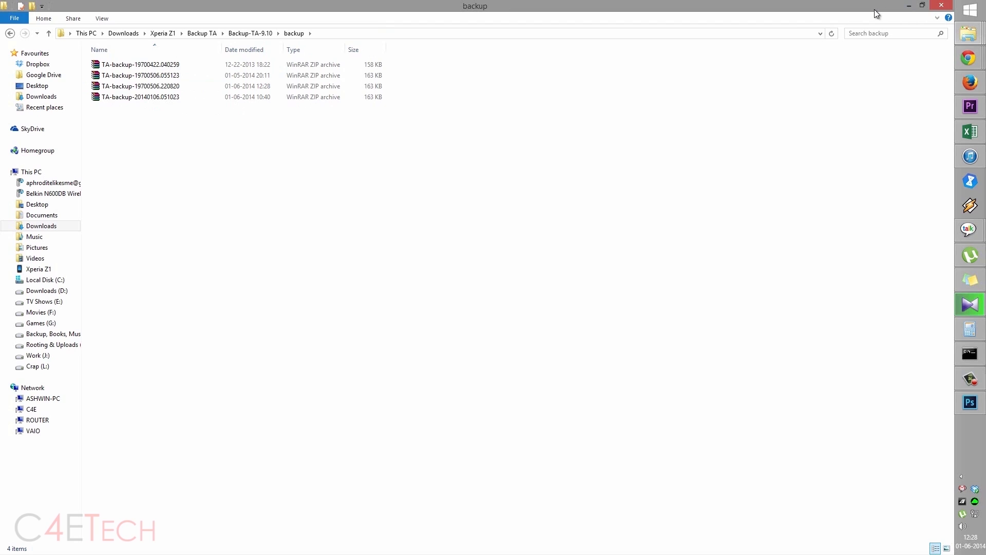
pyautogui.moveTo(904, 7)
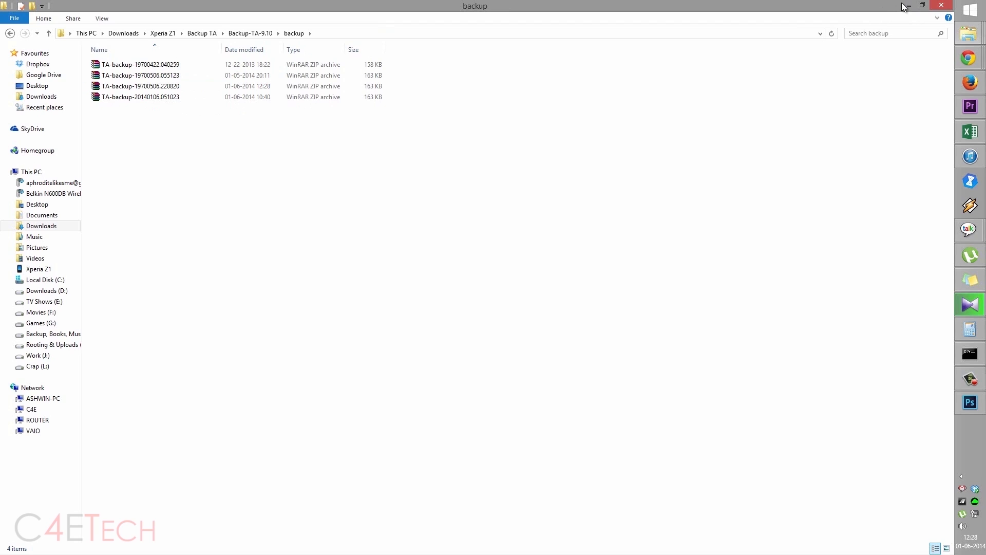